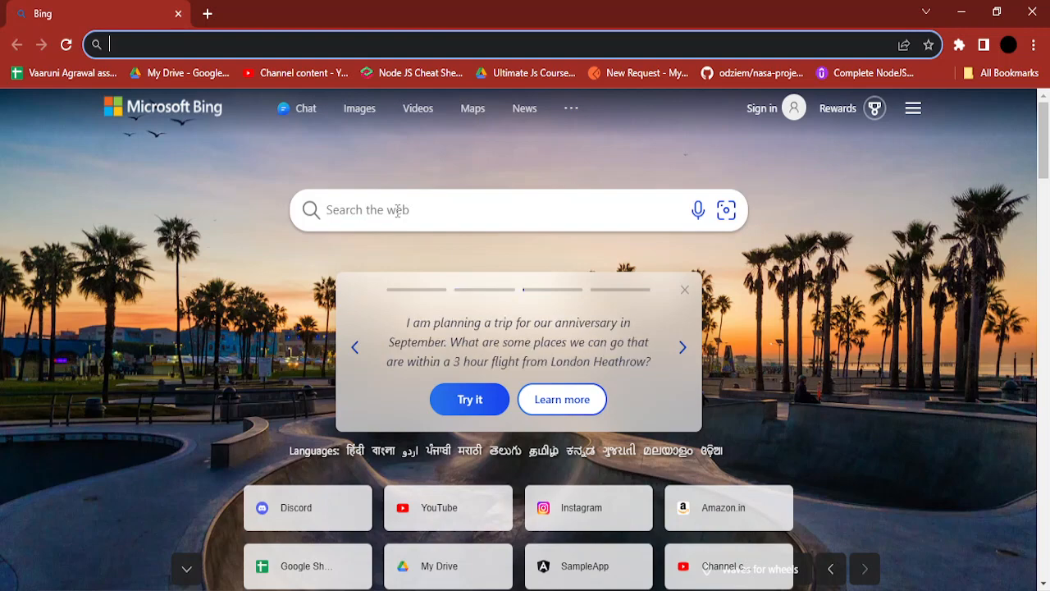
- Search the web for 'ice cream' from the new tab's address bar
text(ice+cream&PC=U316&FORM=CHROMN)
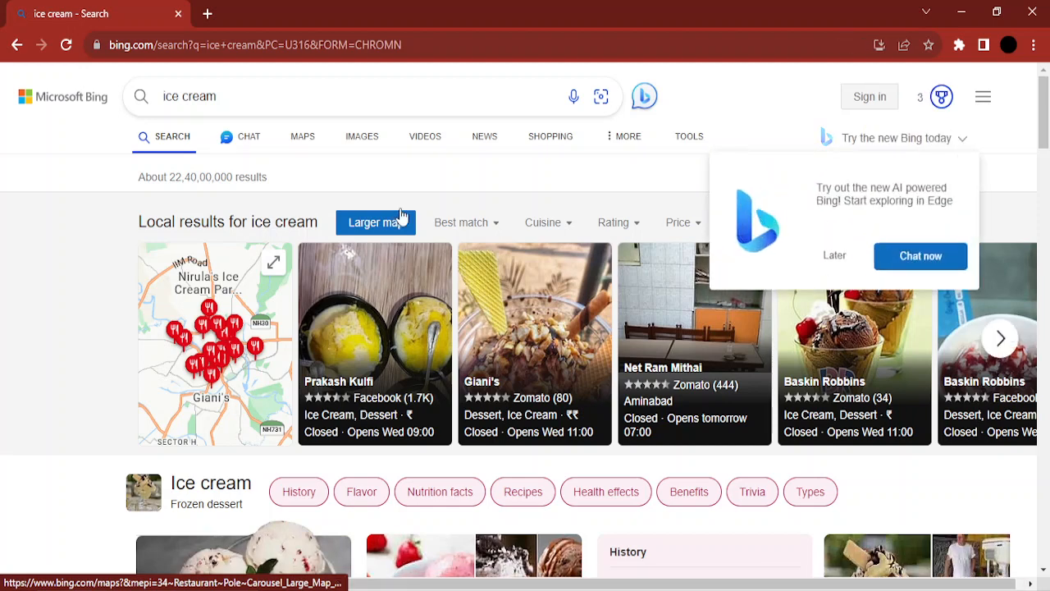
- Open Chrome Settings and filter them for 'search eng'
click(1033, 45)
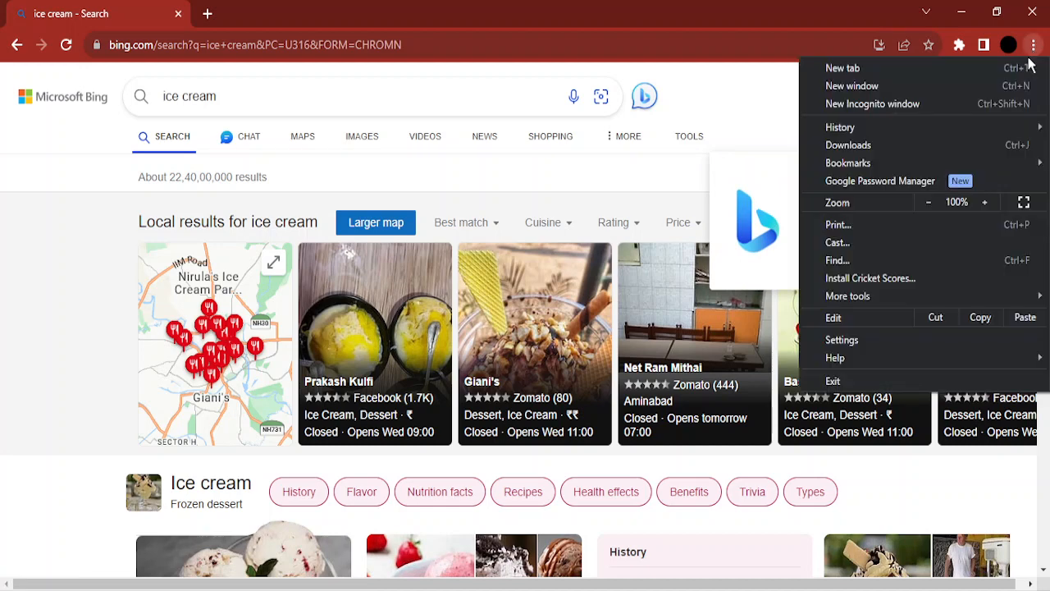
click(842, 339)
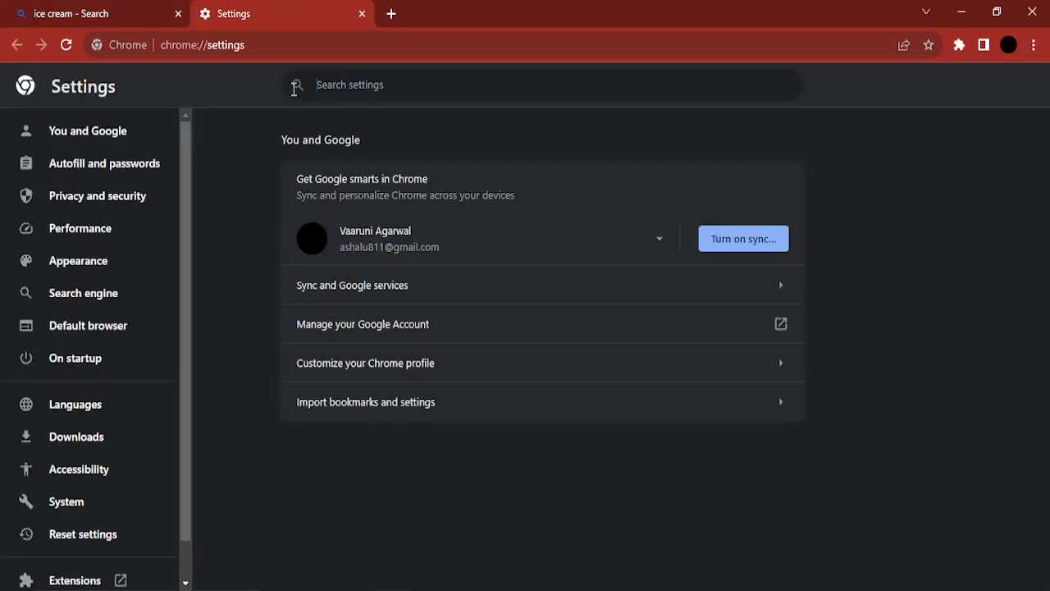
text(search eng)
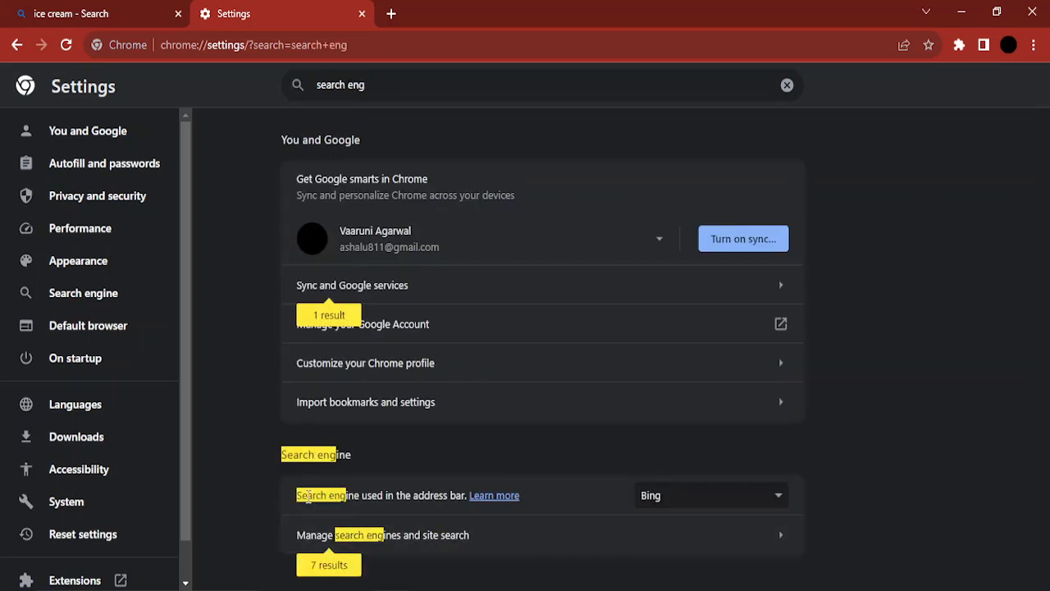
mouse_move(480, 506)
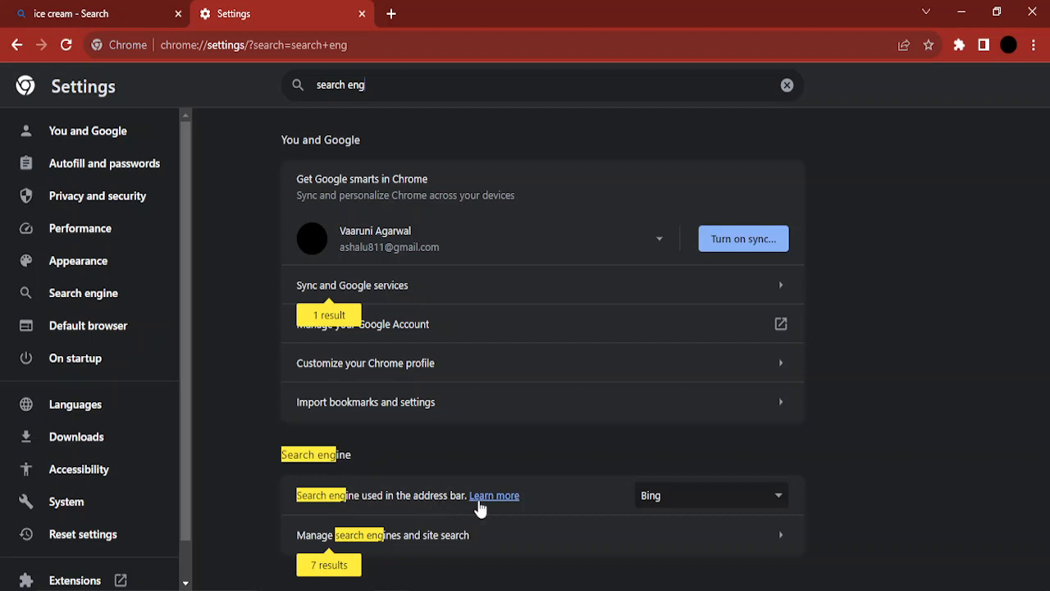
- Select Google in the 'Search engine used in the address bar' dropdown
click(709, 494)
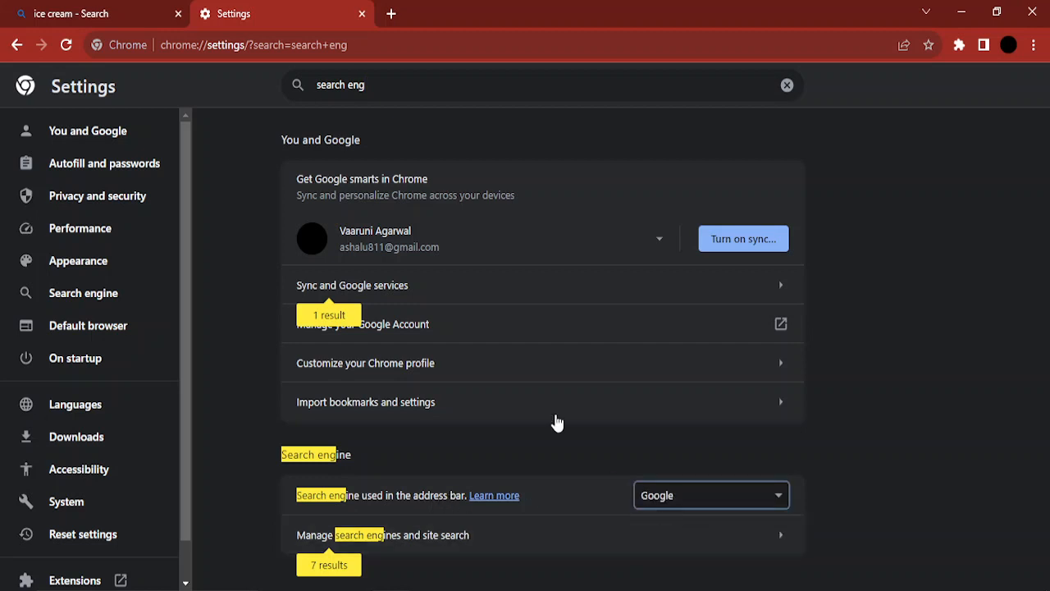
mouse_move(551, 429)
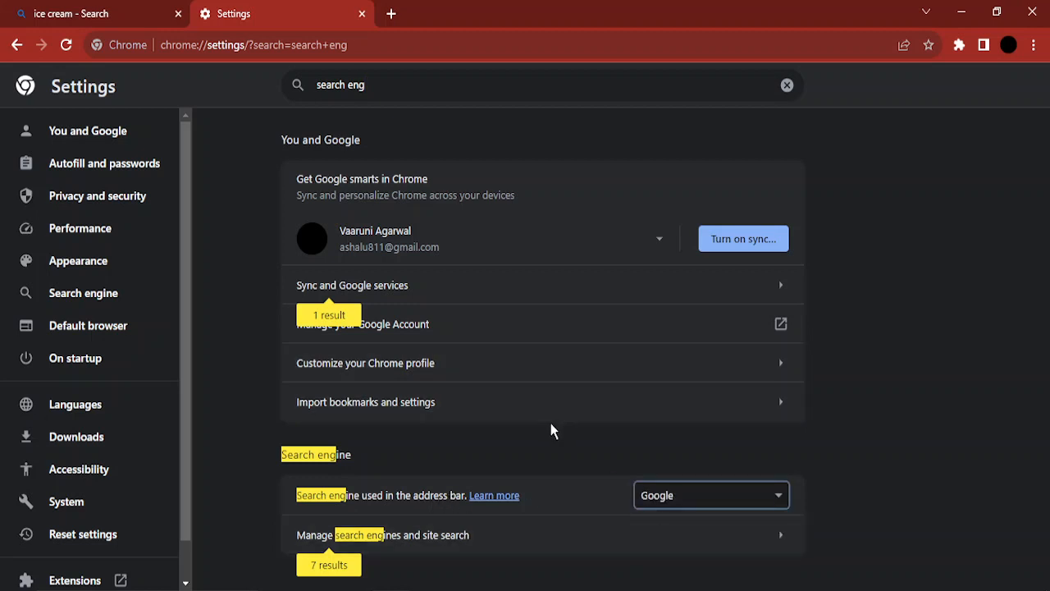
mouse_move(505, 401)
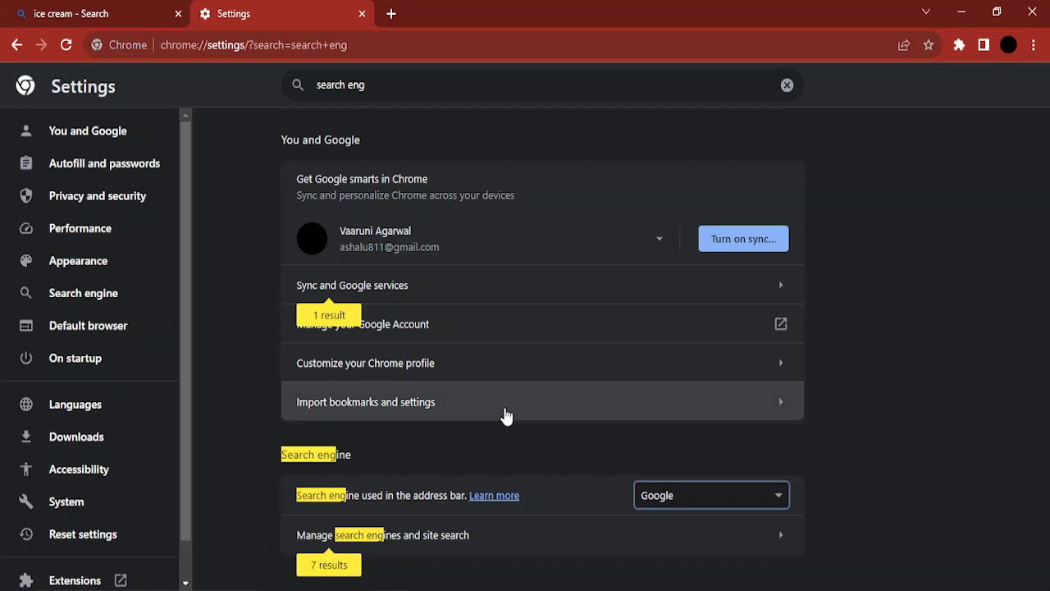
mouse_move(740, 539)
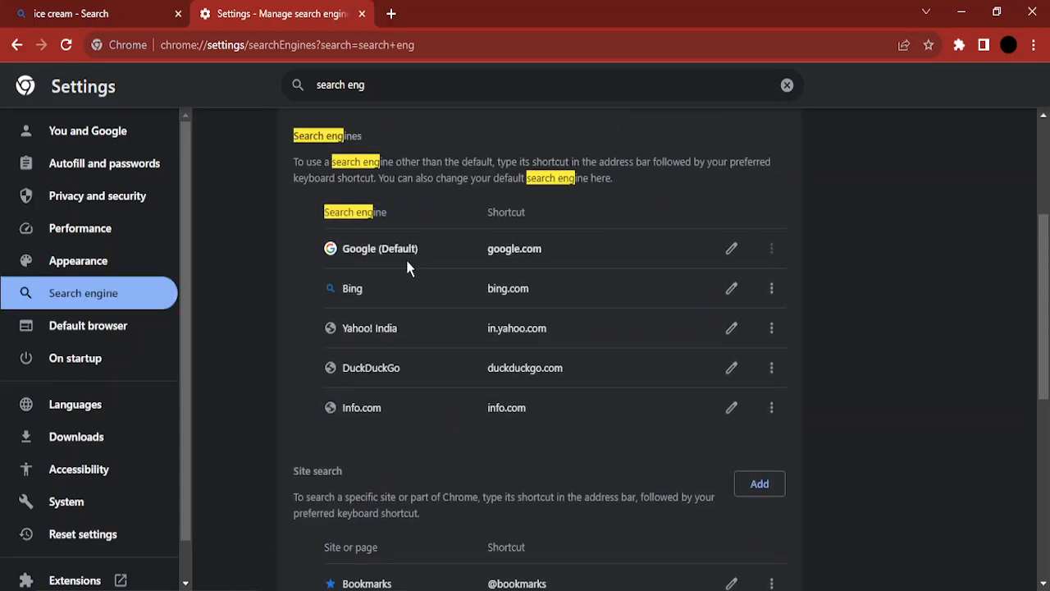
- Delete Bing from the managed search engines list
click(771, 288)
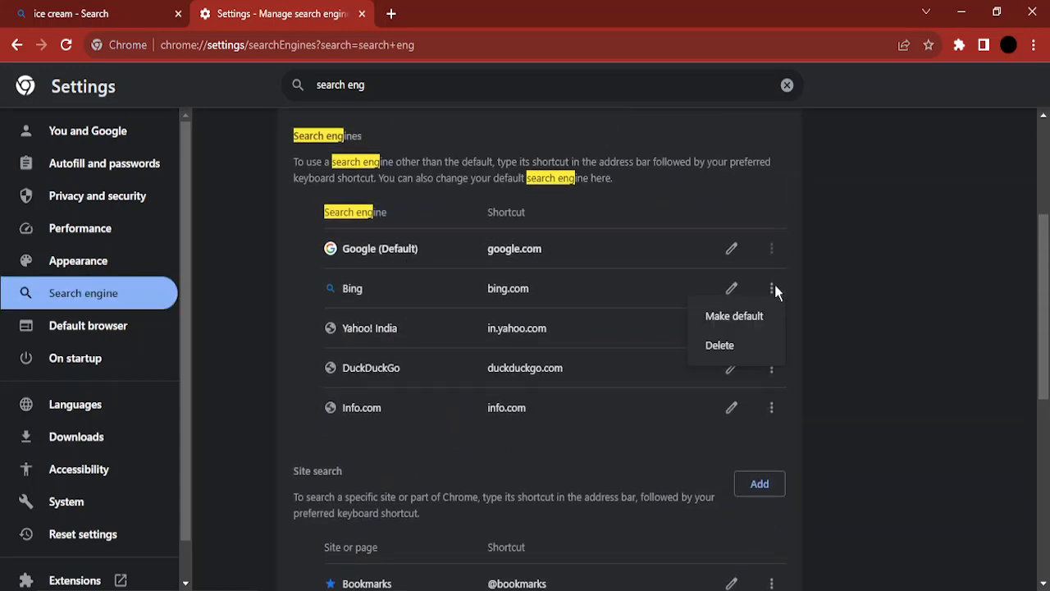
click(719, 344)
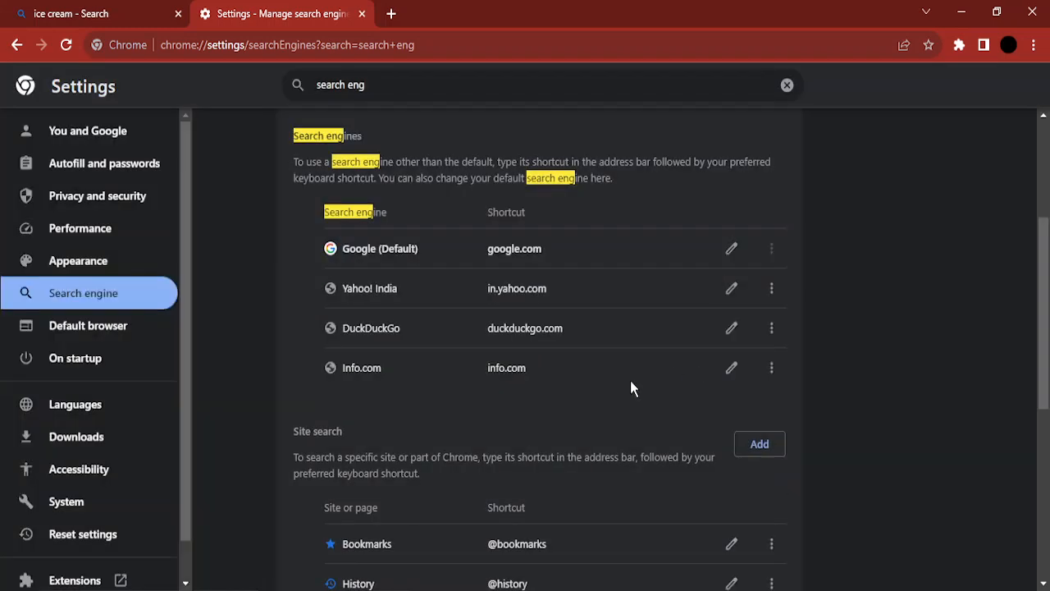
scroll(down, 3)
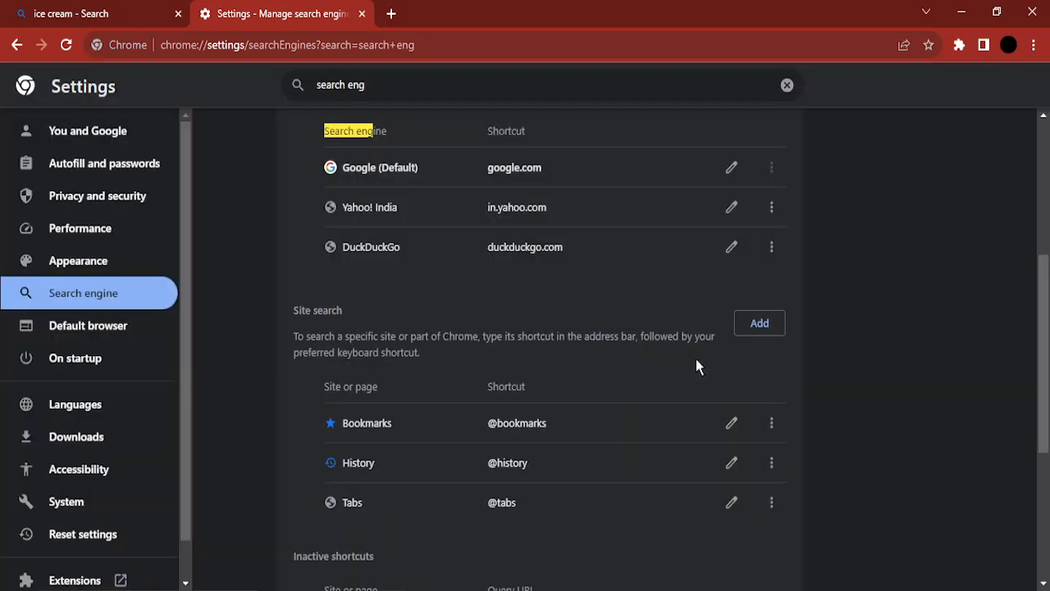
- Delete DuckDuckGo and Yahoo! India from the search engines list
click(770, 246)
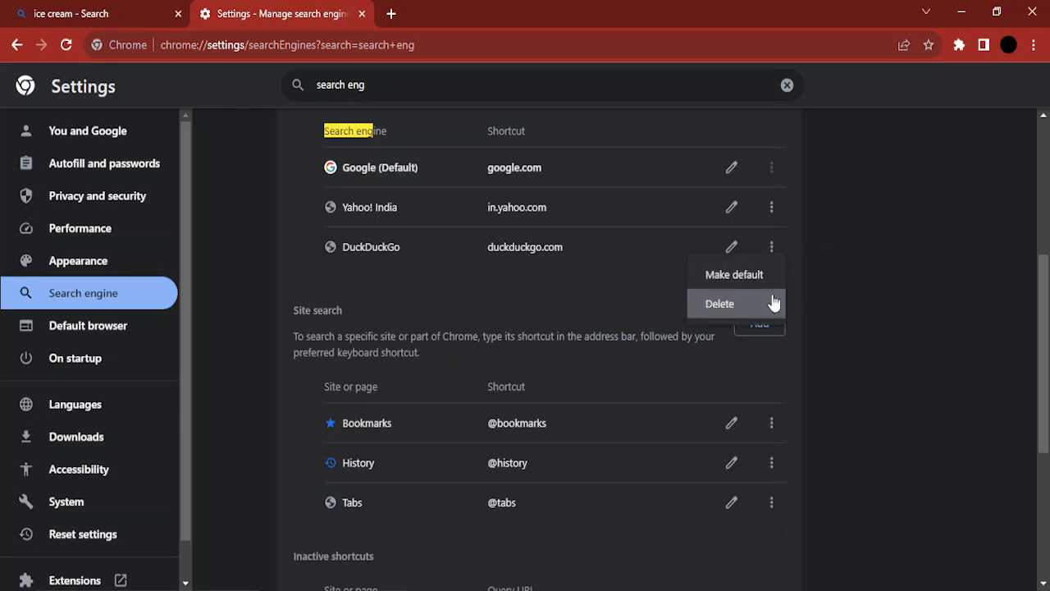
click(719, 304)
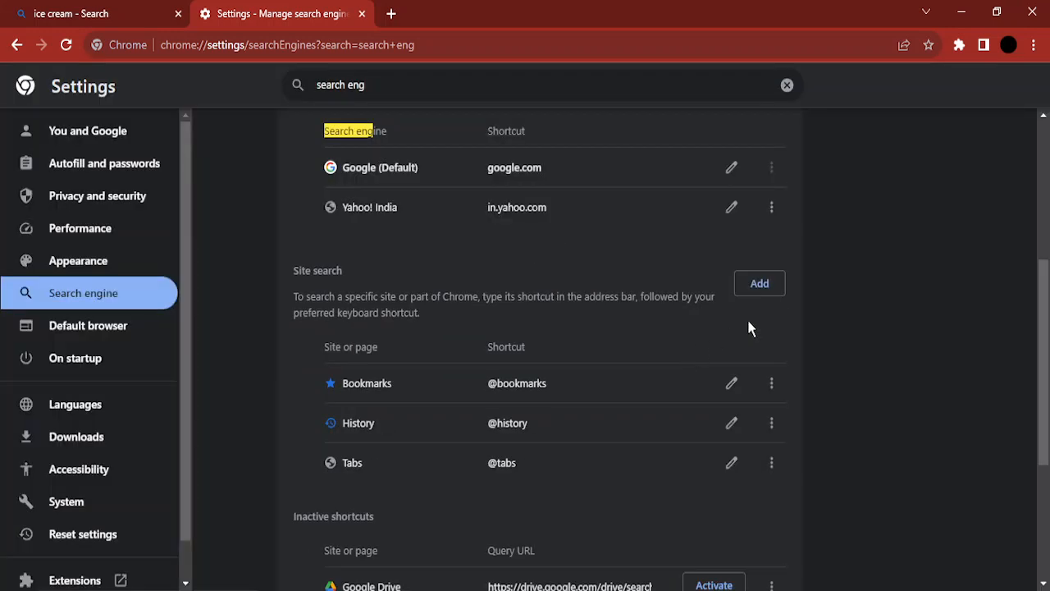
click(770, 207)
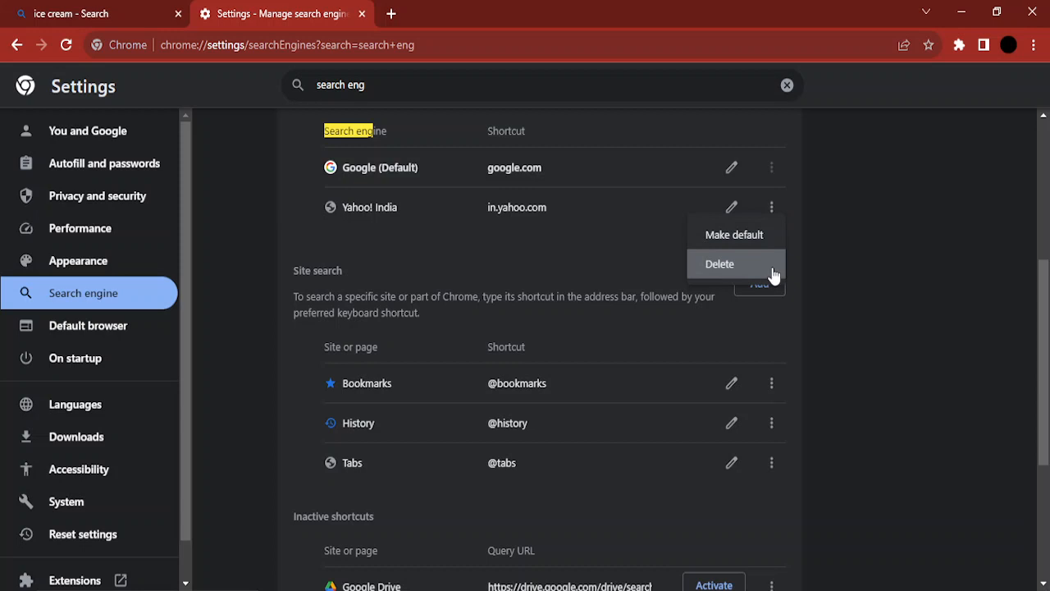
click(719, 263)
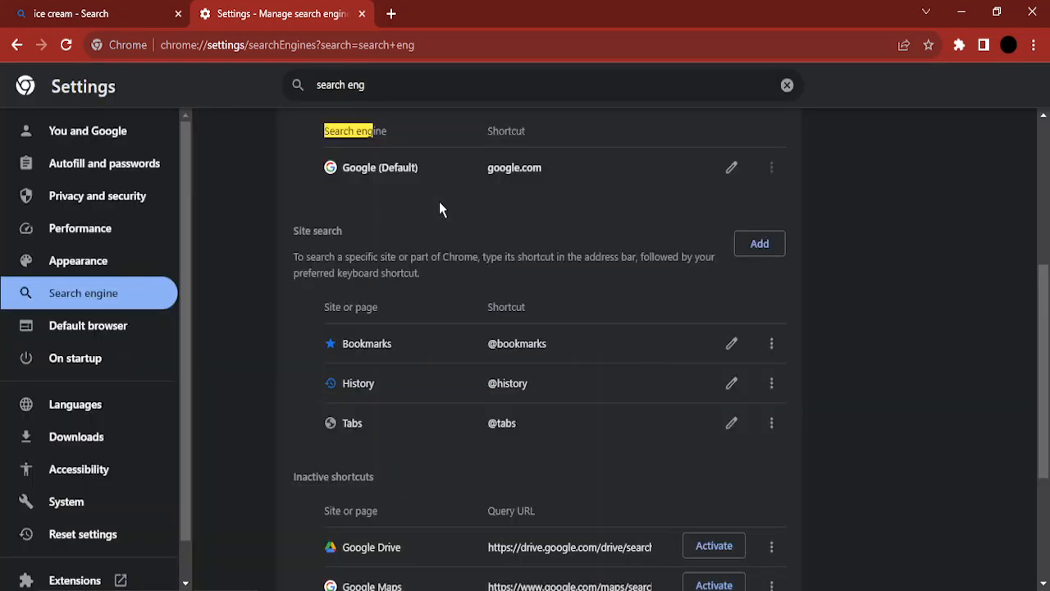
mouse_move(656, 254)
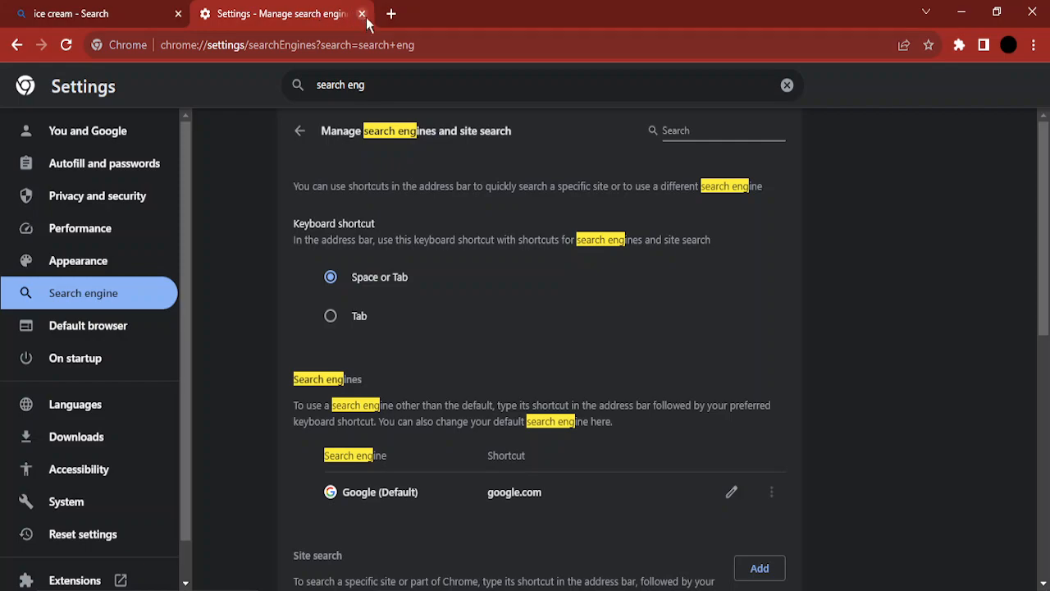
- Close the Settings and Bing tabs, then type 'ice cream epub reader for windows 10' in the address bar
click(361, 13)
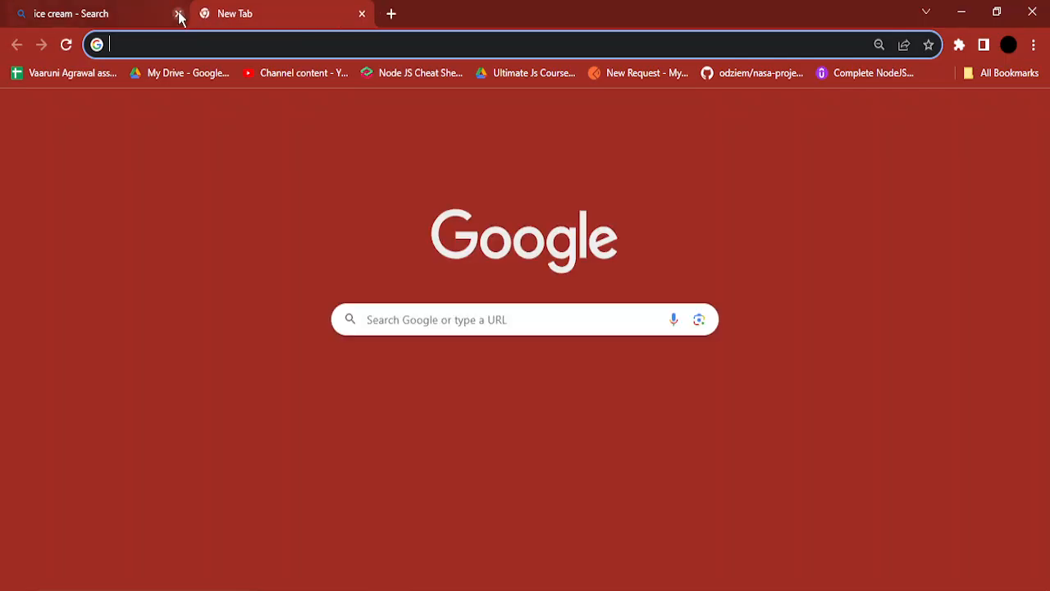
click(177, 14)
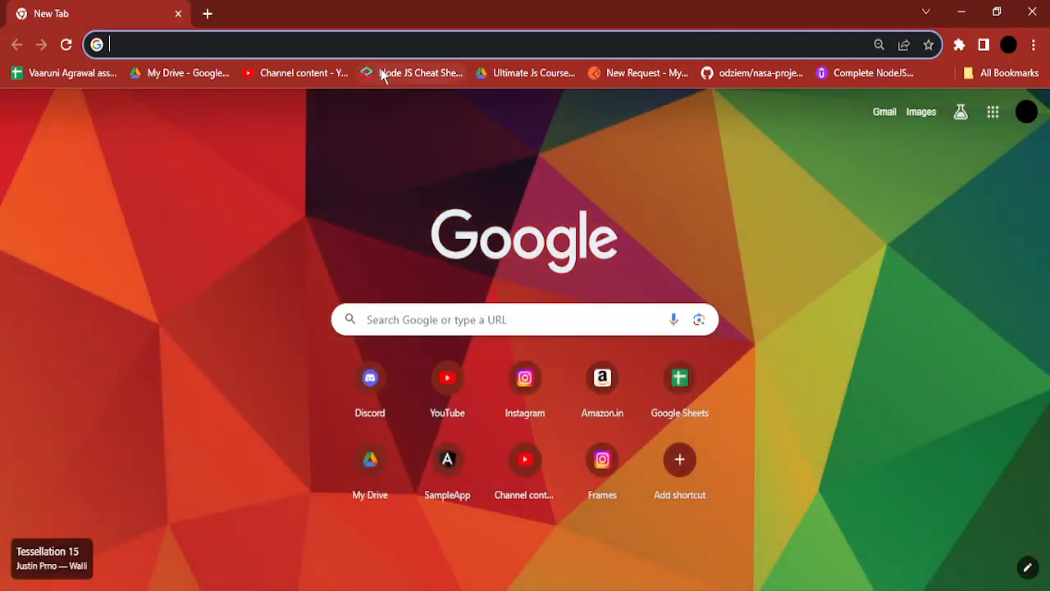
text(ice cream epub reader for windows 10)
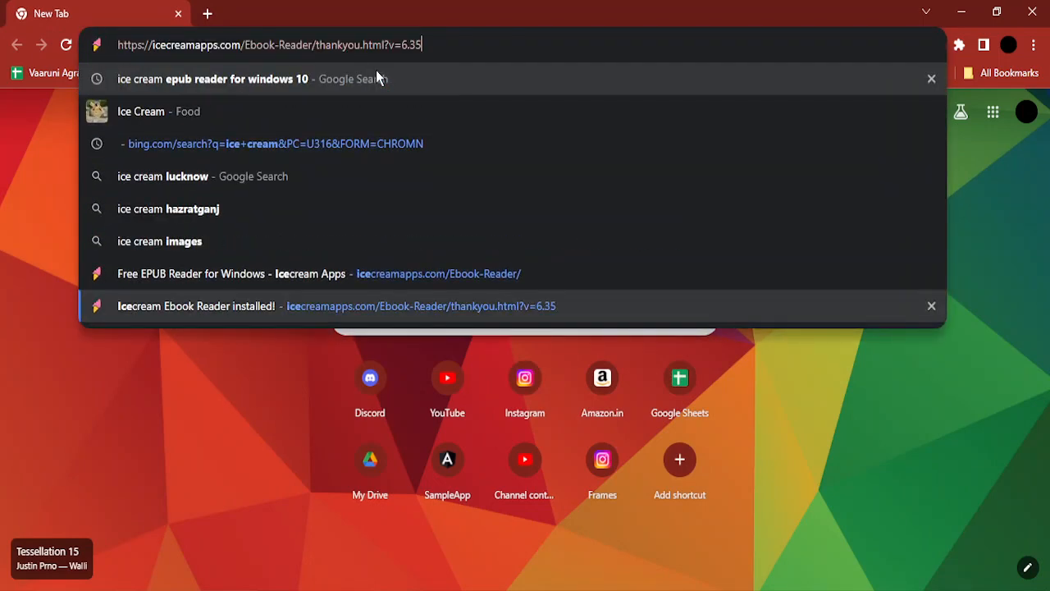
text(ice cream epub reader for wi)
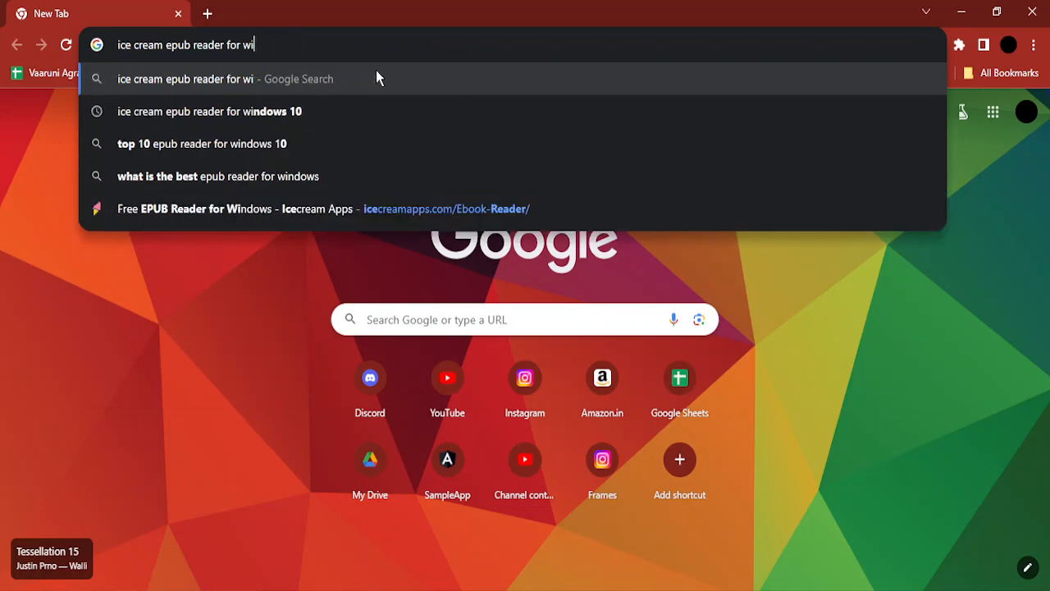